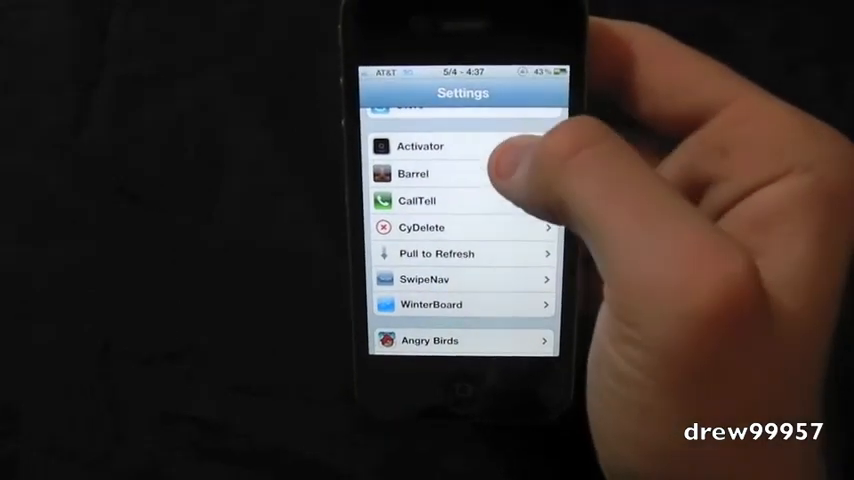
Step: Enter Activator's settings, landing on its Anywhere gestures screen
left_click(420, 146)
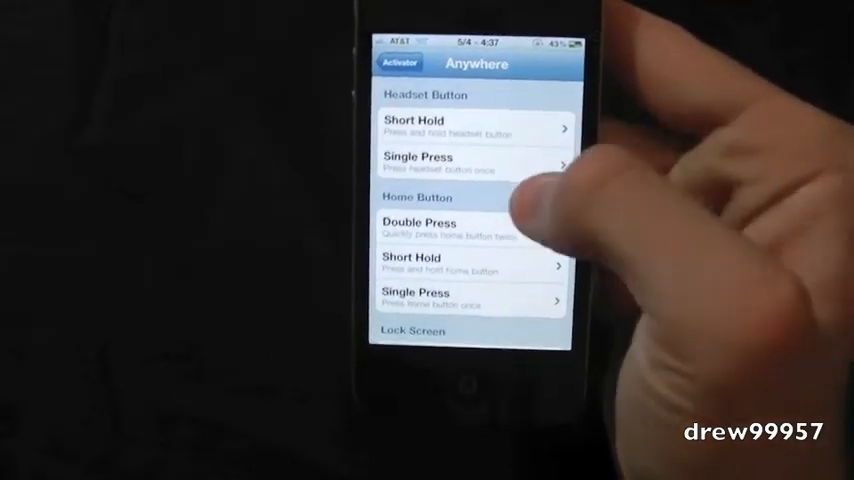
Step: Scroll the Anywhere list past Headset and Home Button gestures to the Volume Buttons section
scroll("down", 3)
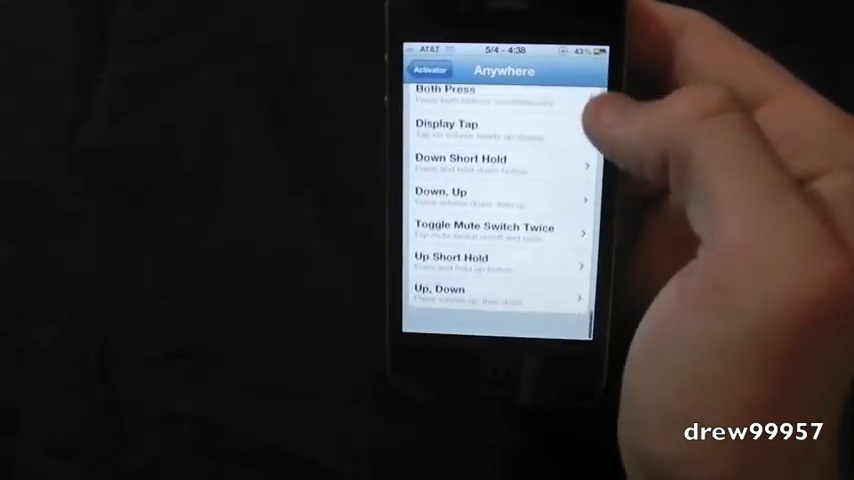
scroll("down", 3)
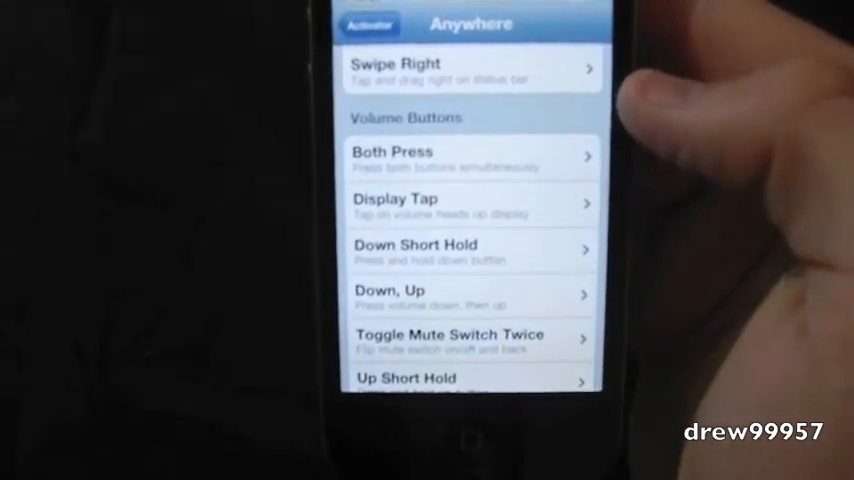